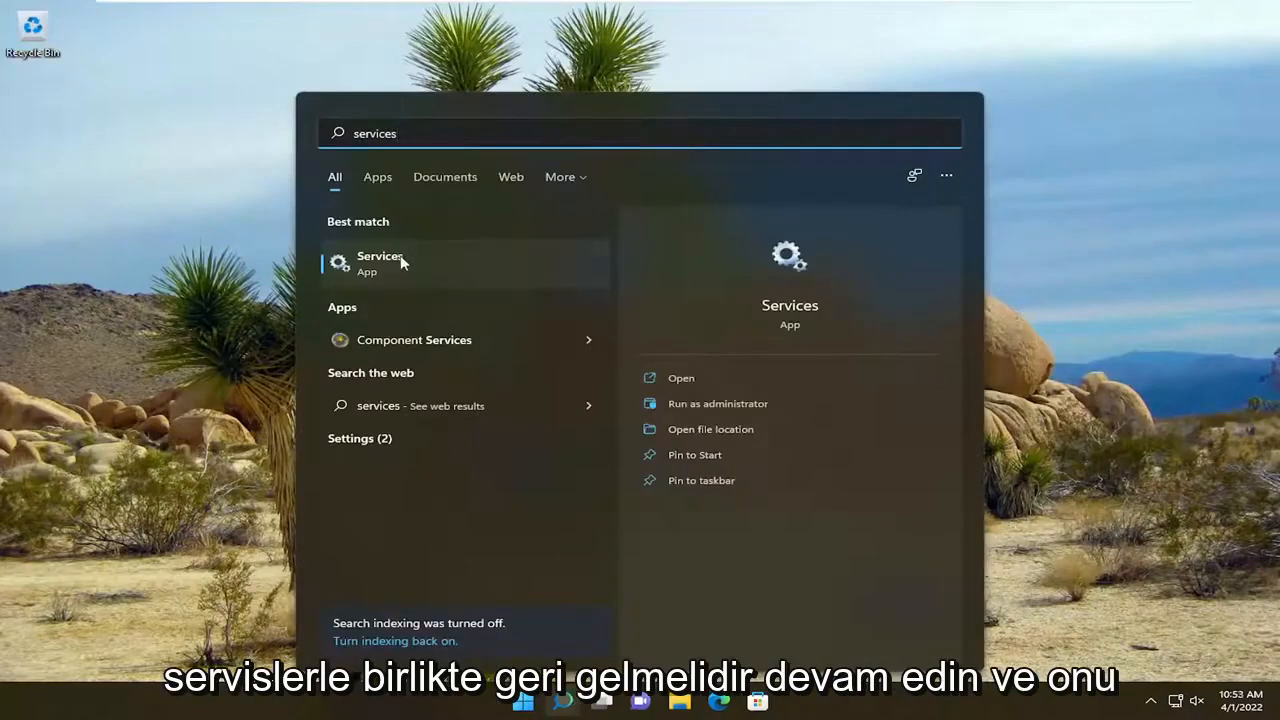
Step: Open the Services app from the search results and scroll down to Windows Installer
{"action": "left_click", "coordinate": [380, 262]}
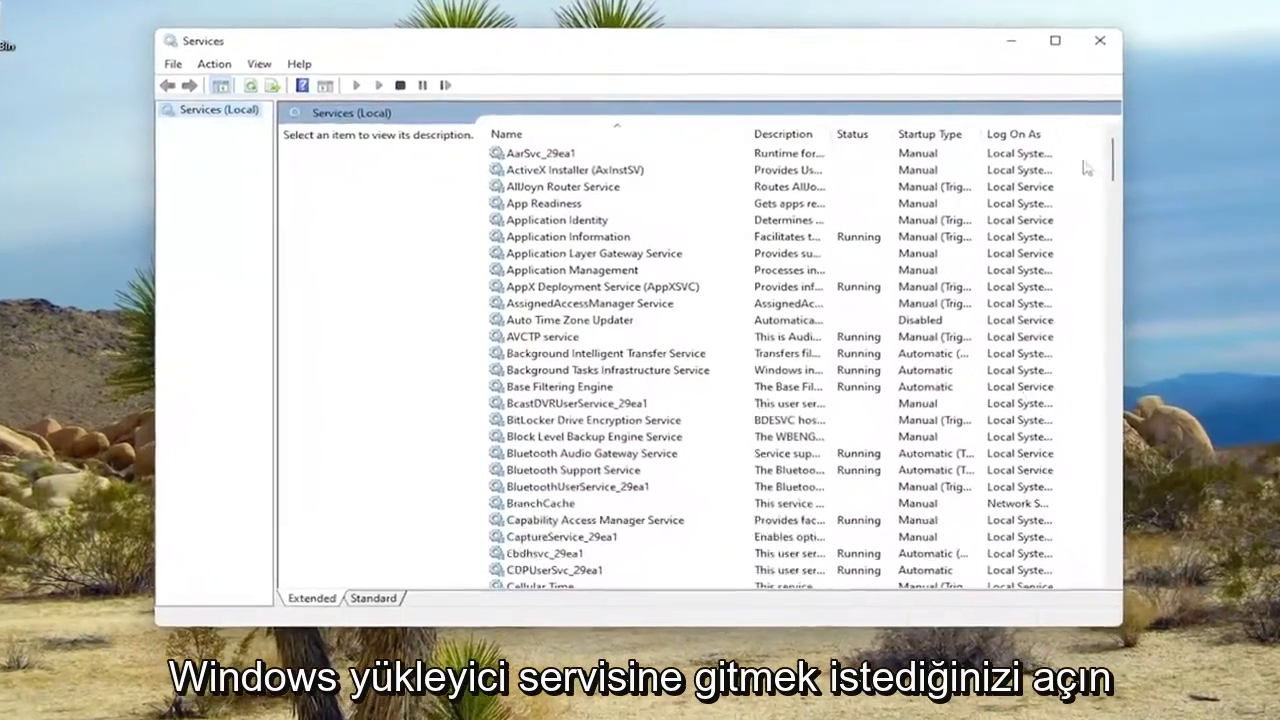
{"action": "scroll", "scroll_direction": "down", "scroll_amount": 3}
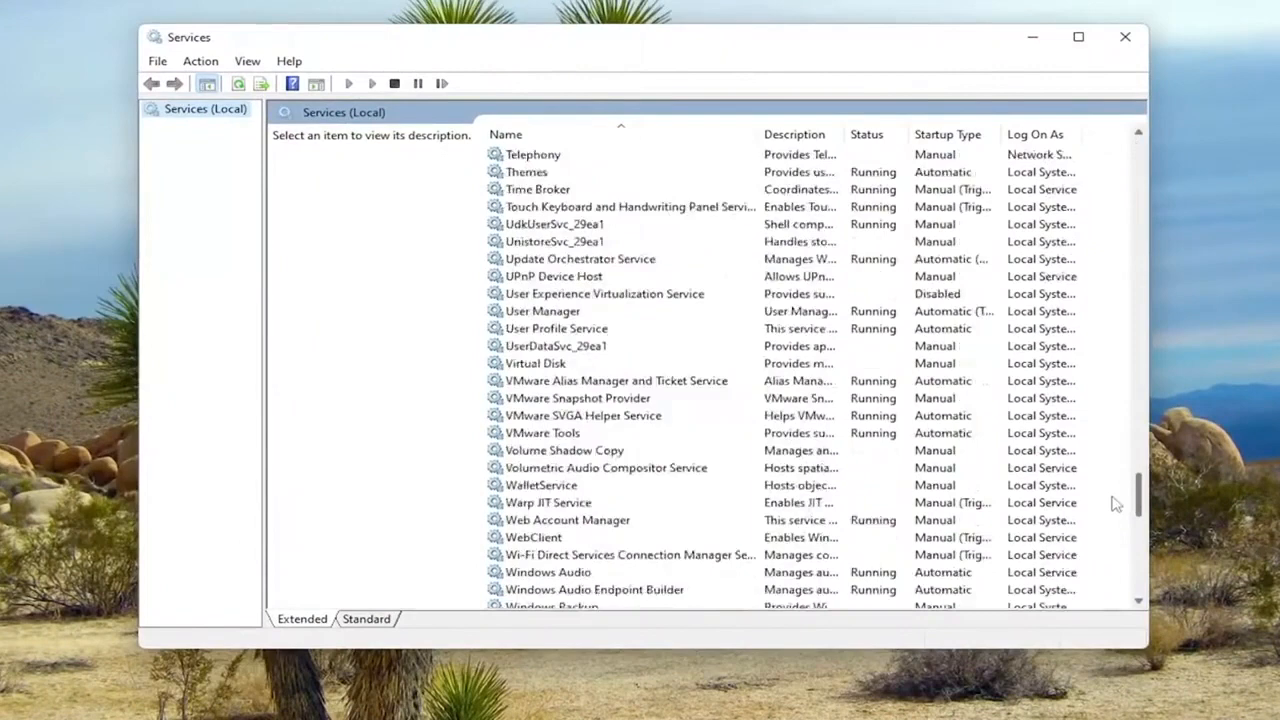
{"action": "scroll", "scroll_direction": "down", "scroll_amount": 3}
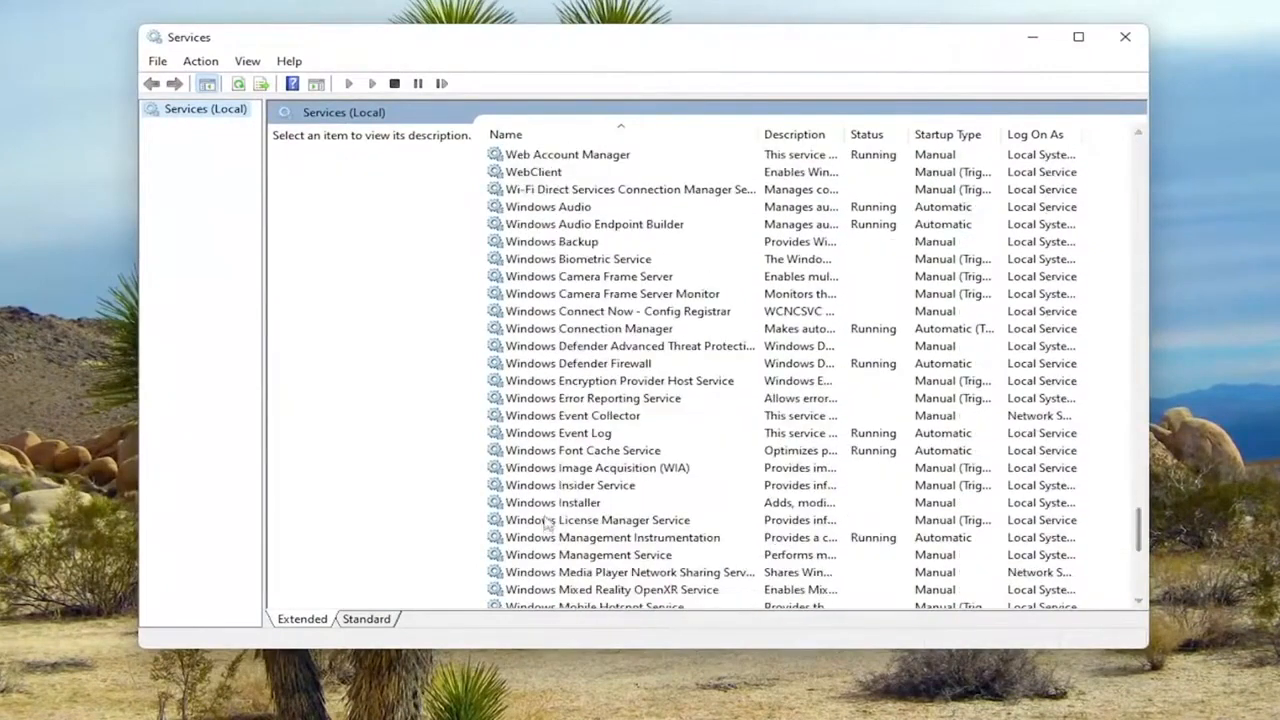
Step: Start the Windows Installer service from its properties, confirm with OK, and close Services
{"action": "double_click", "coordinate": [553, 502]}
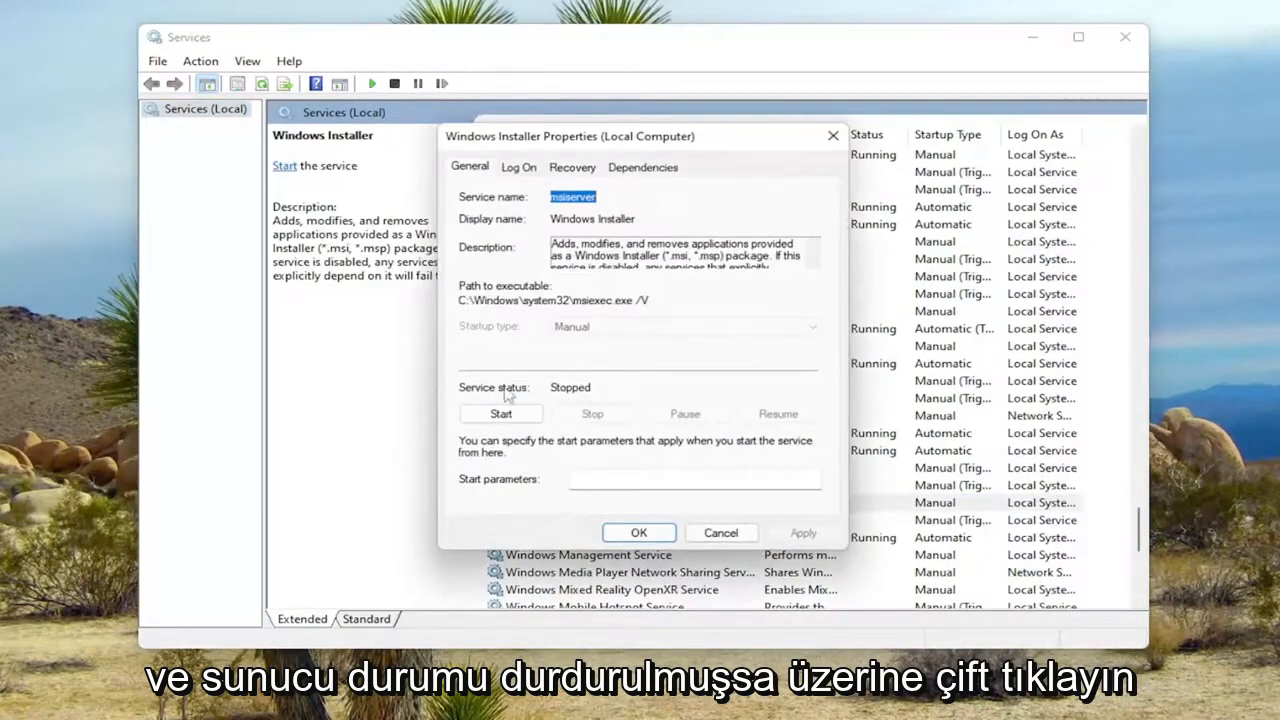
{"action": "left_click", "coordinate": [500, 413]}
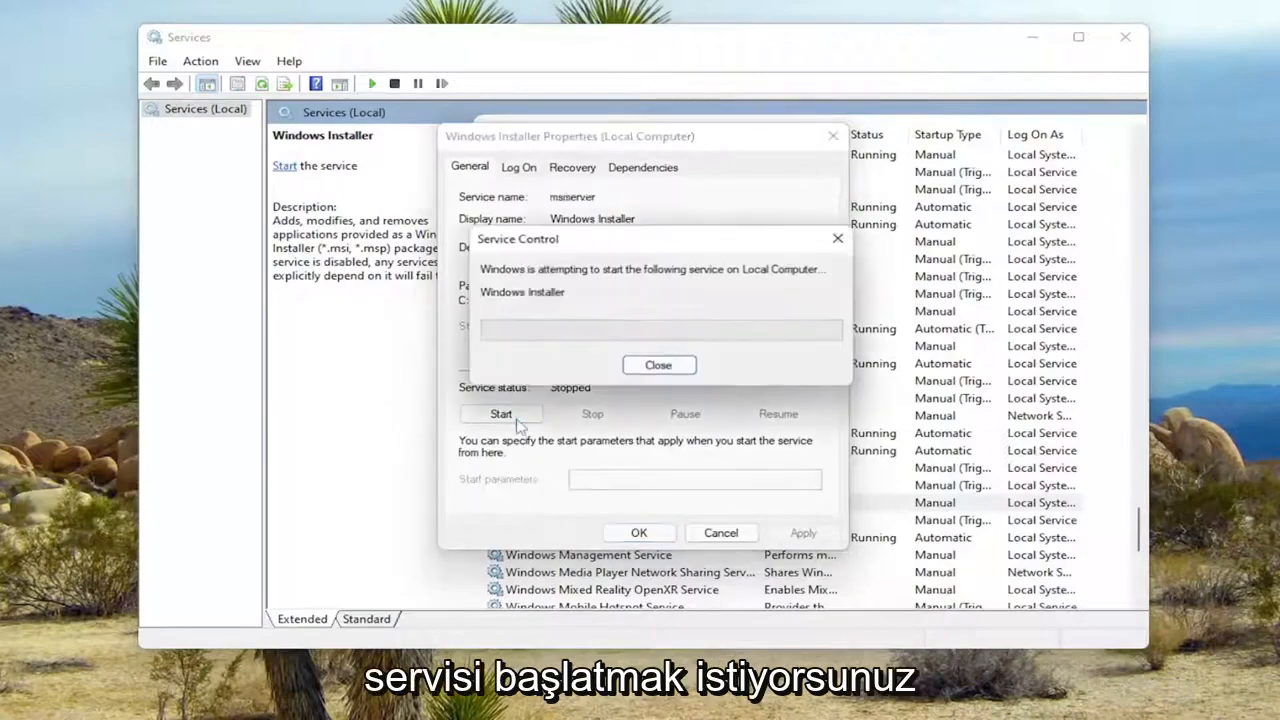
{"action": "left_click", "coordinate": [658, 364]}
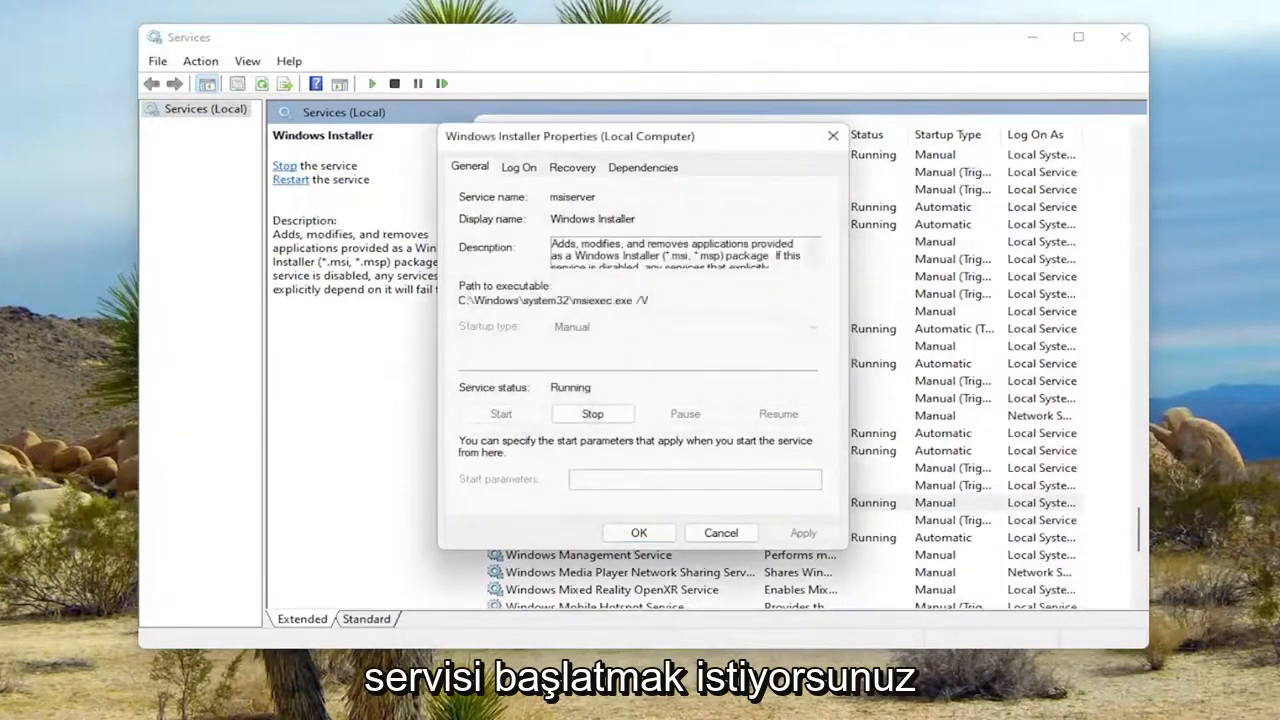
{"action": "left_click", "coordinate": [638, 532]}
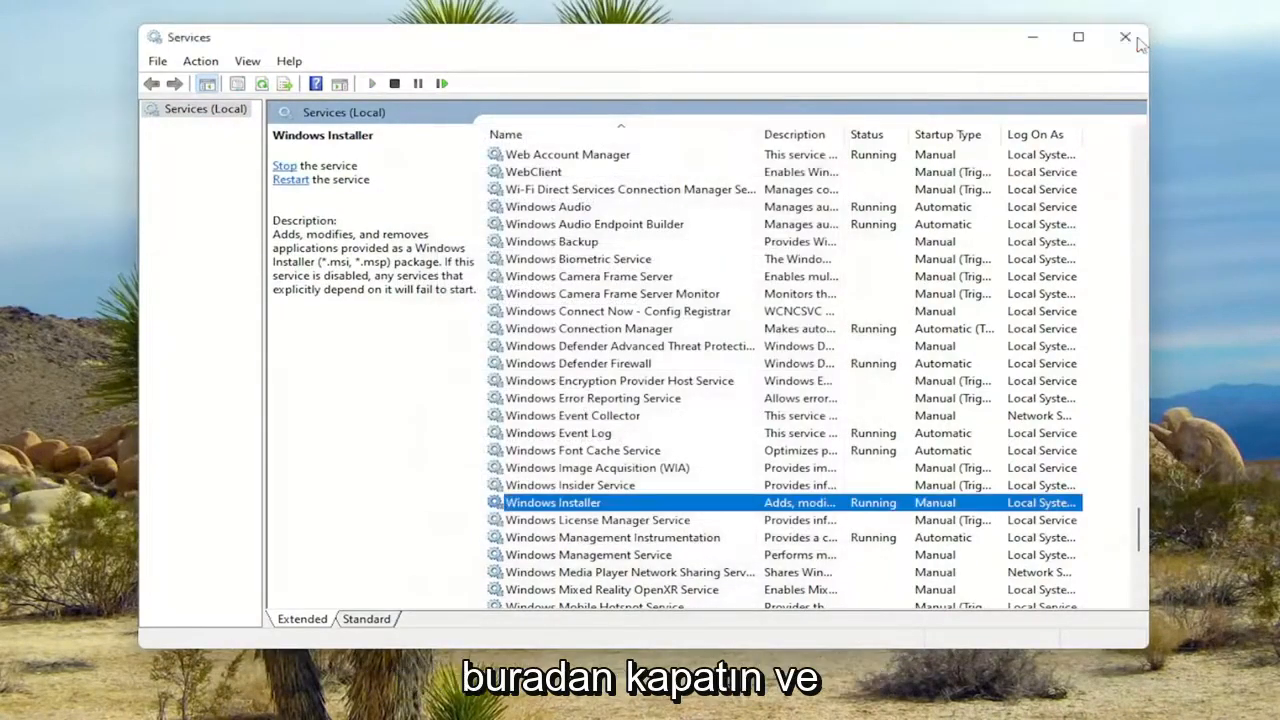
{"action": "left_click", "coordinate": [1124, 37]}
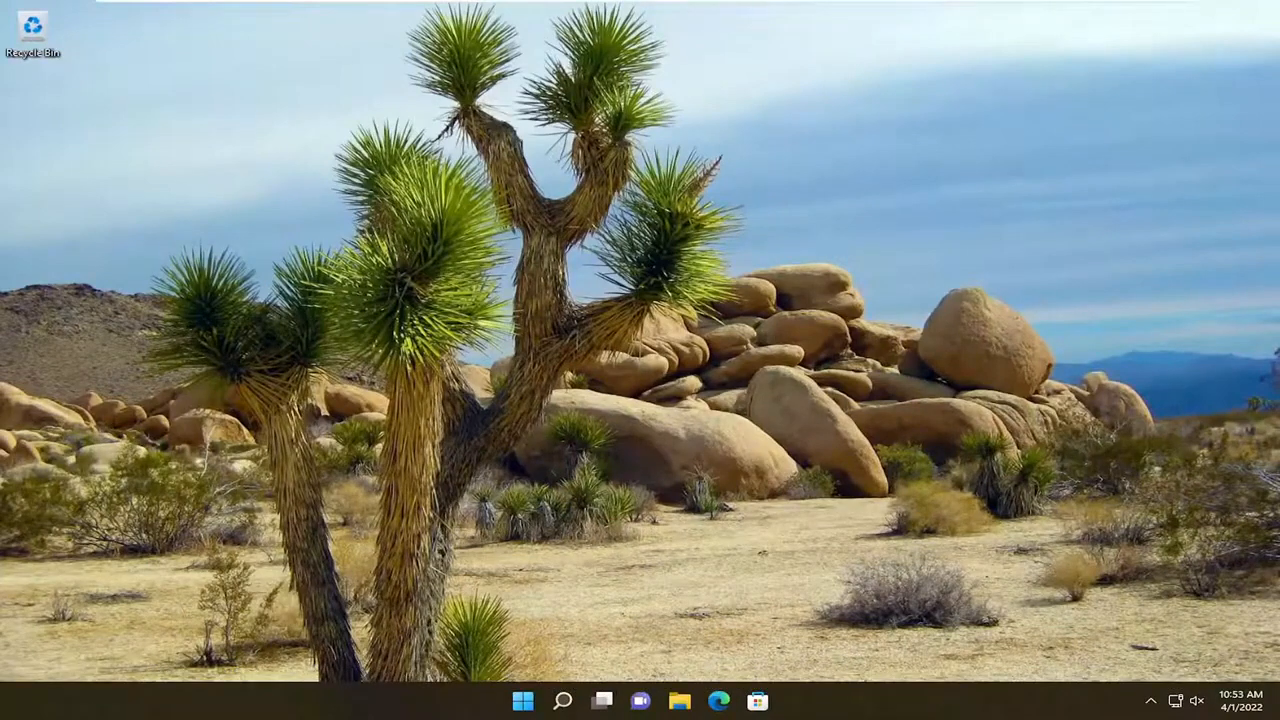
Step: Search for 'troubleshoot settings' and open the Troubleshoot settings result
{"action": "left_click", "coordinate": [563, 700]}
{"action": "type", "text": "troubleshoot settings"}
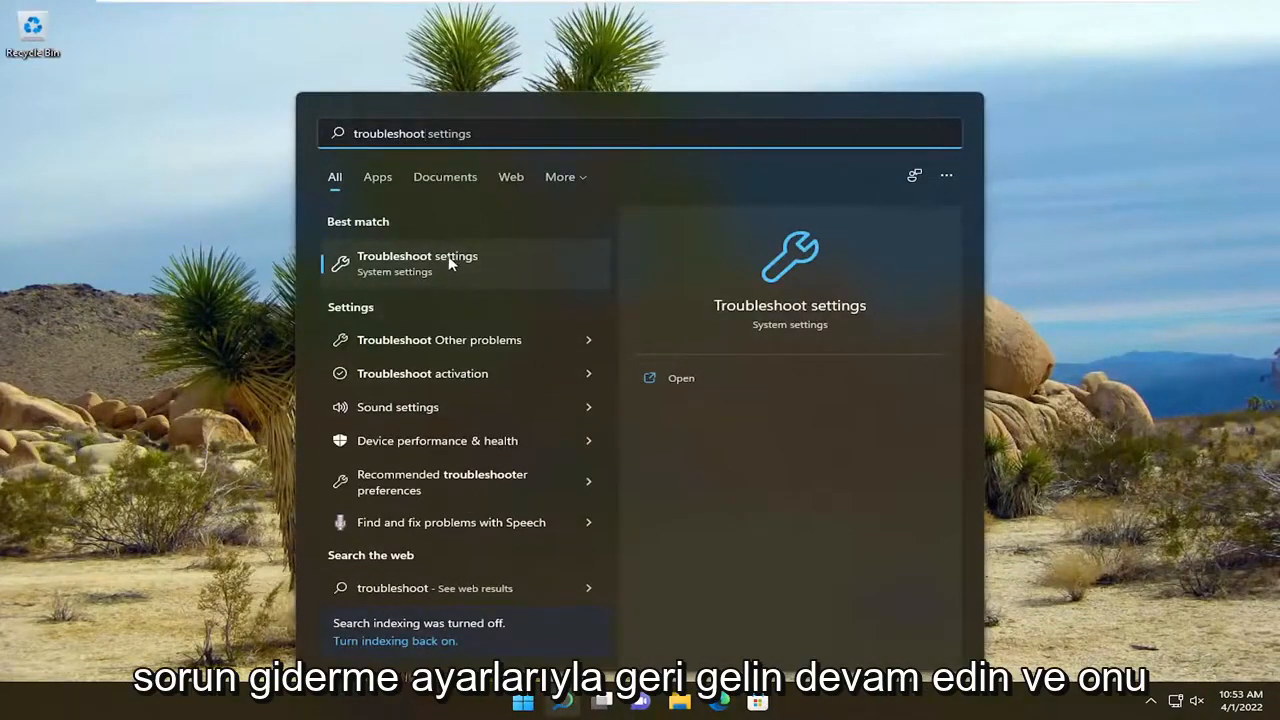
{"action": "left_click", "coordinate": [417, 256]}
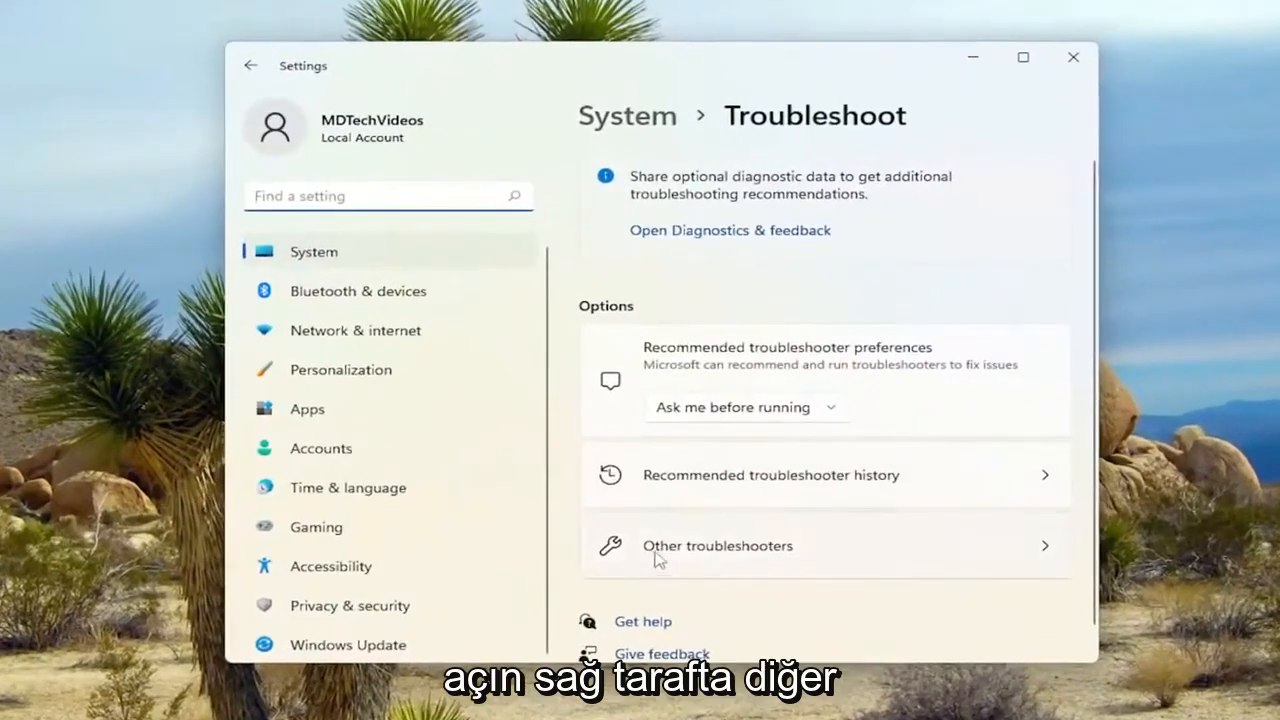
Step: Open Other troubleshooters and run the Program Compatibility Troubleshooter
{"action": "left_click", "coordinate": [717, 545]}
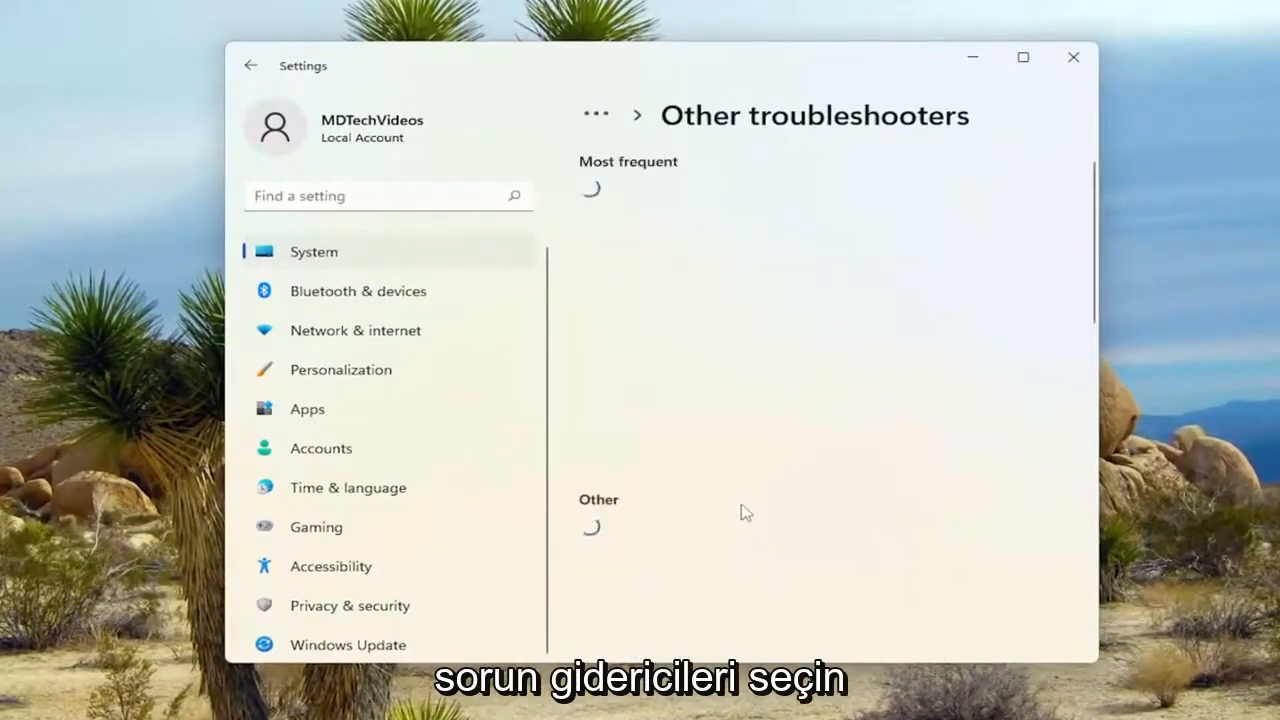
{"action": "scroll", "scroll_direction": "down", "scroll_amount": 3}
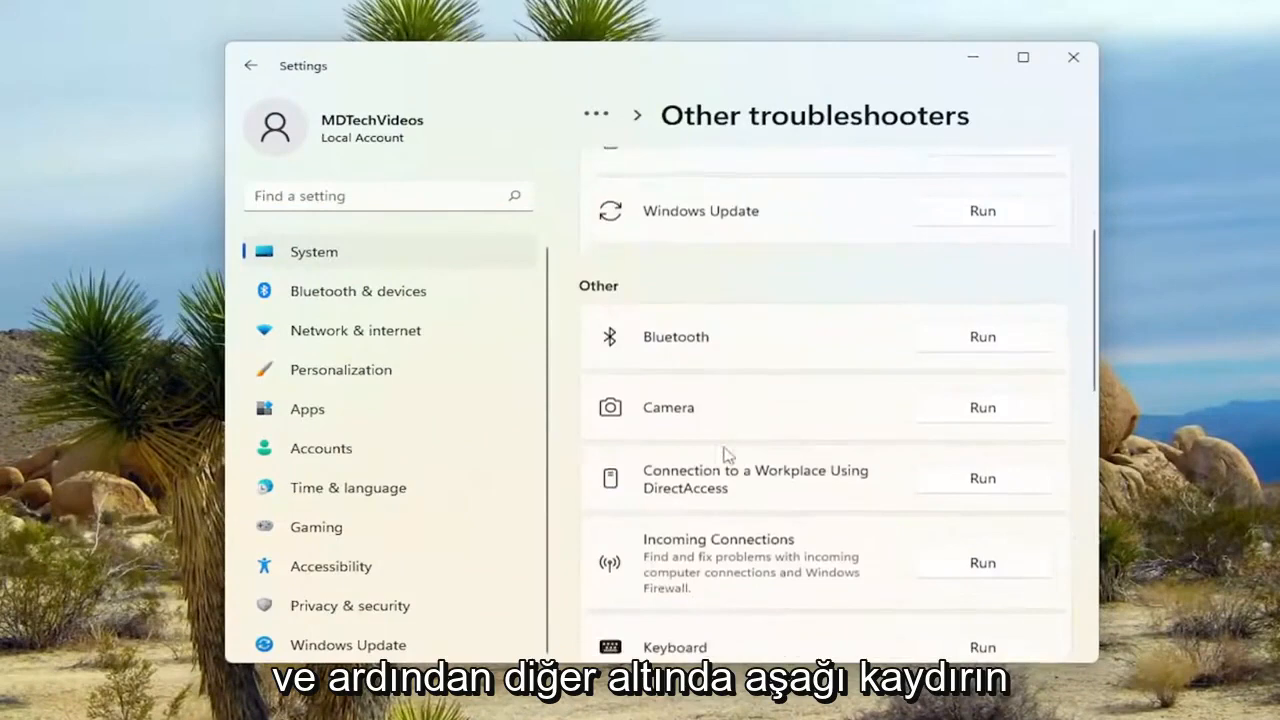
{"action": "scroll", "scroll_direction": "down", "scroll_amount": 3}
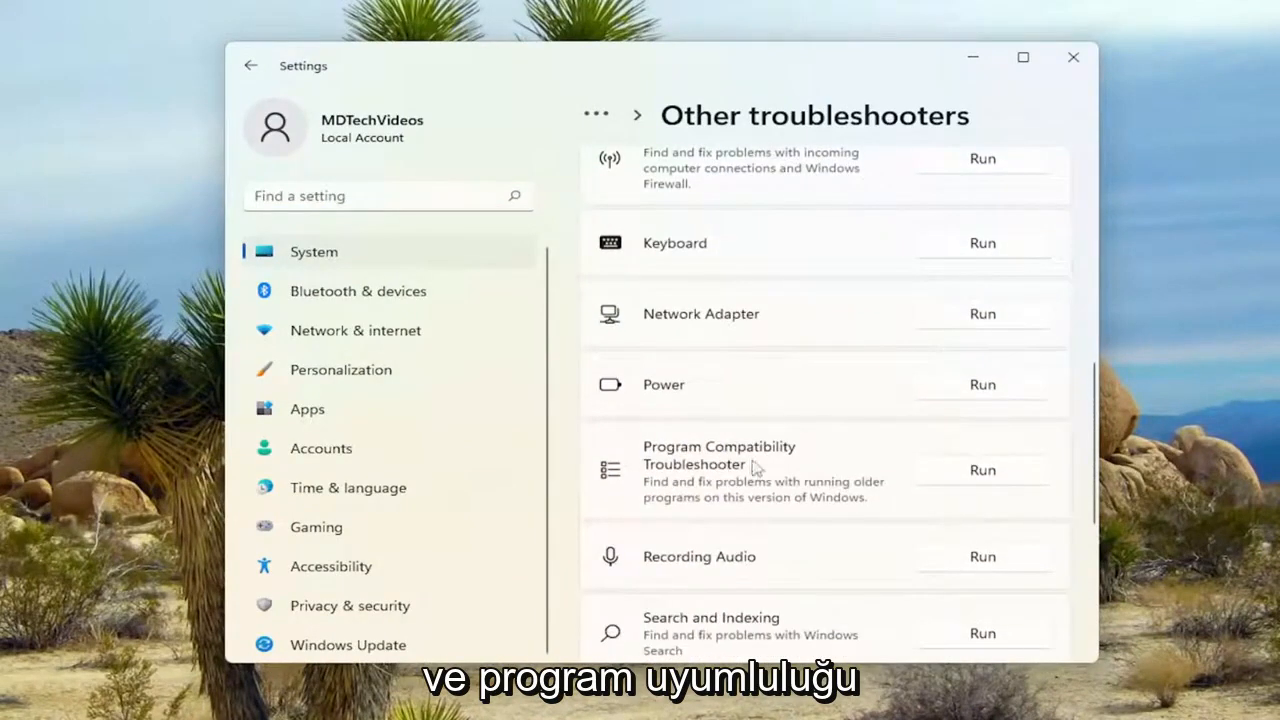
{"action": "left_click", "coordinate": [982, 470]}
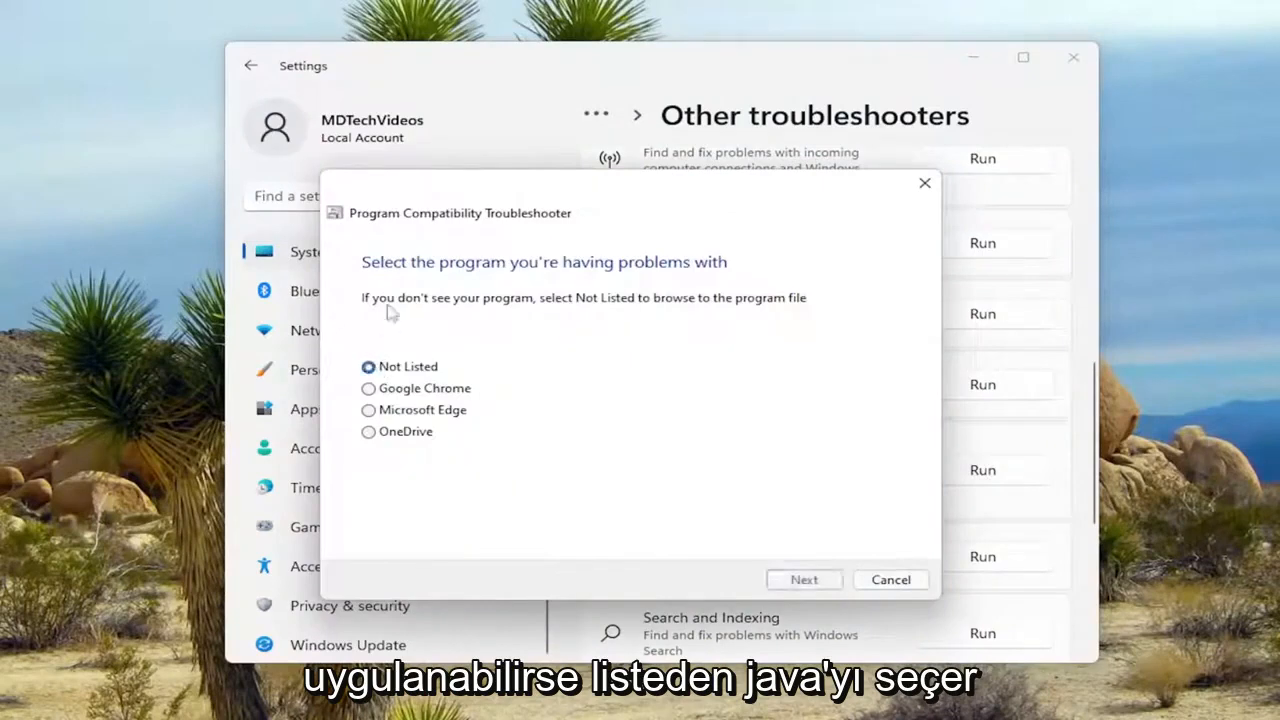
Step: Try Not Listed and Browse, then go back and select Google Chrome as the problem program
{"action": "left_click", "coordinate": [804, 579]}
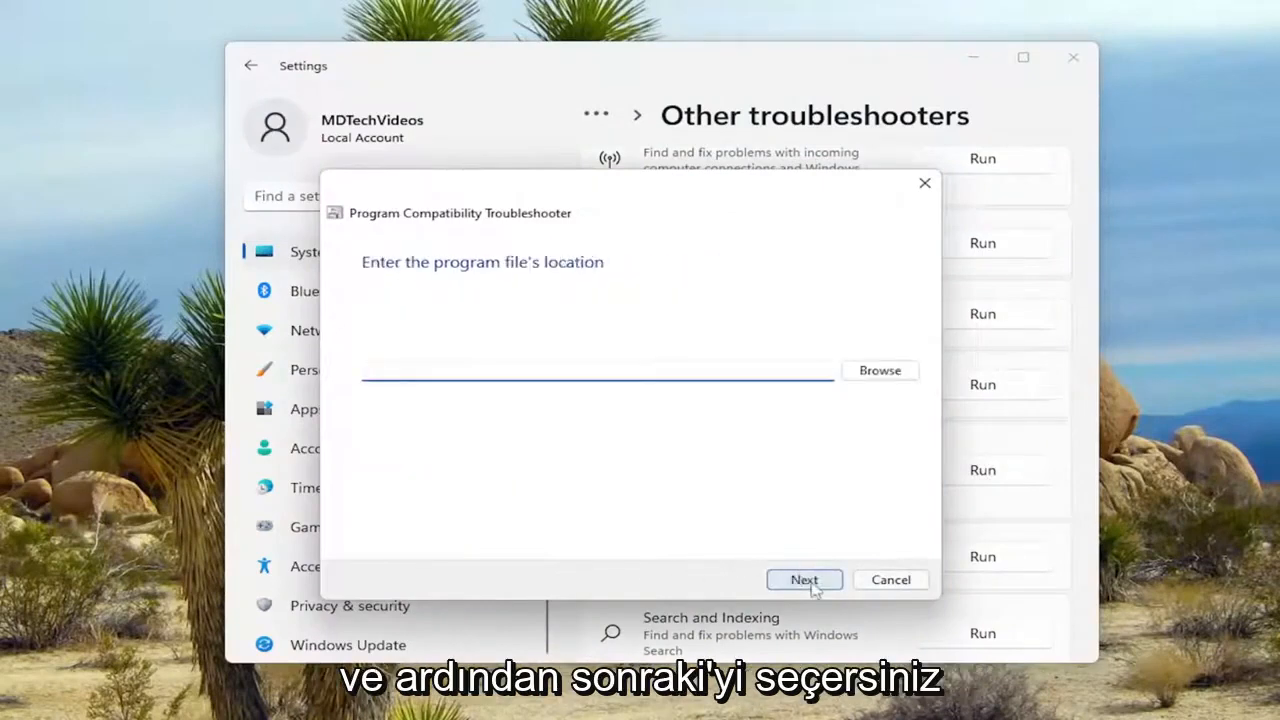
{"action": "left_click", "coordinate": [879, 370]}
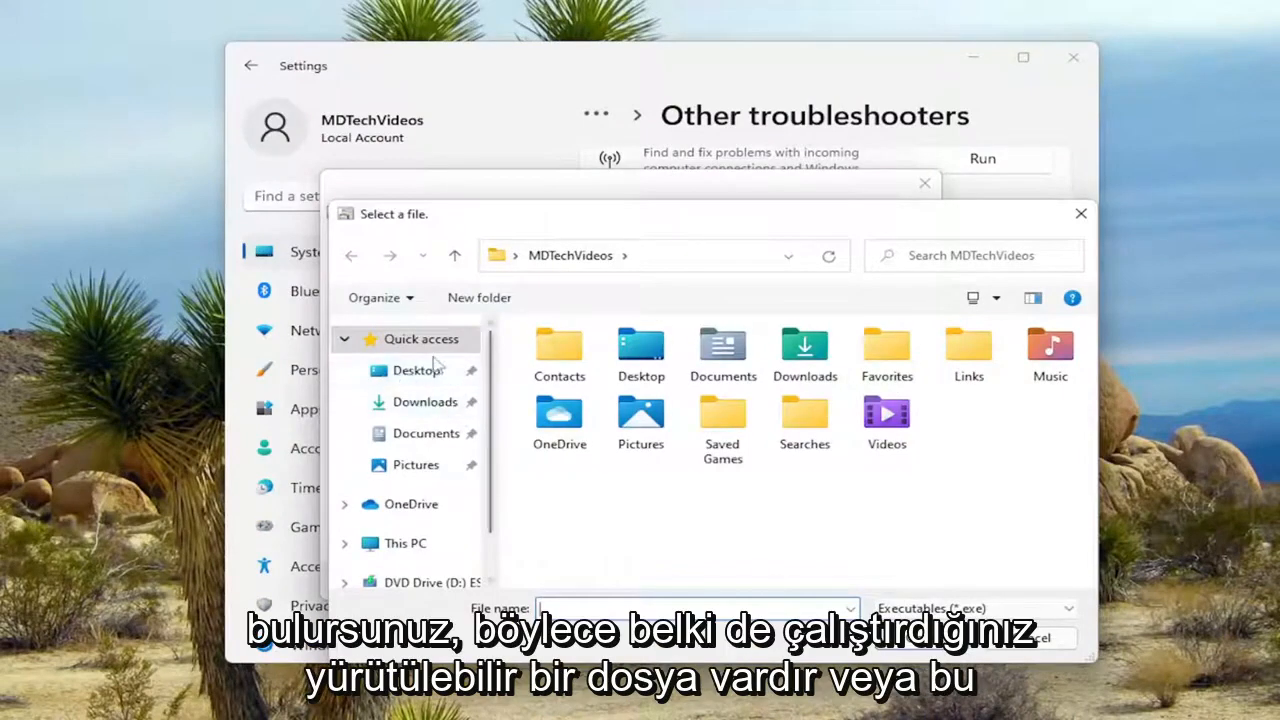
{"action": "mouse_move", "coordinate": [90, 310]}
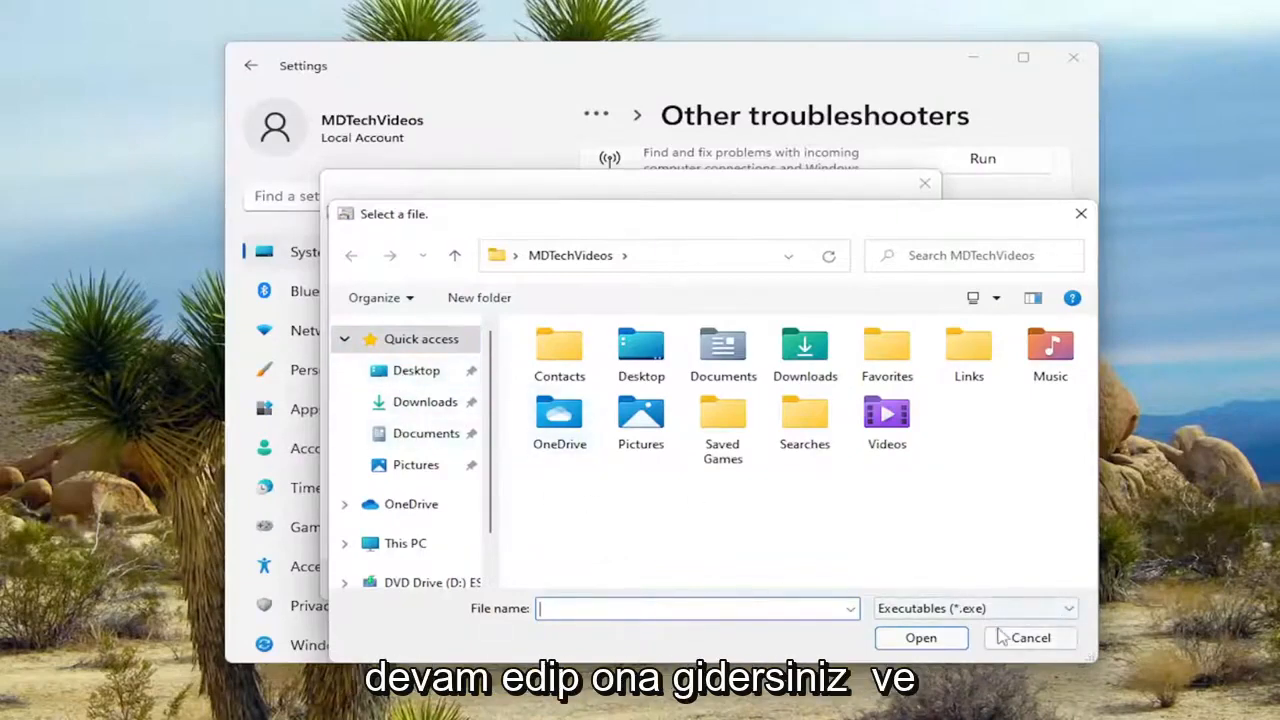
{"action": "left_click", "coordinate": [1030, 637]}
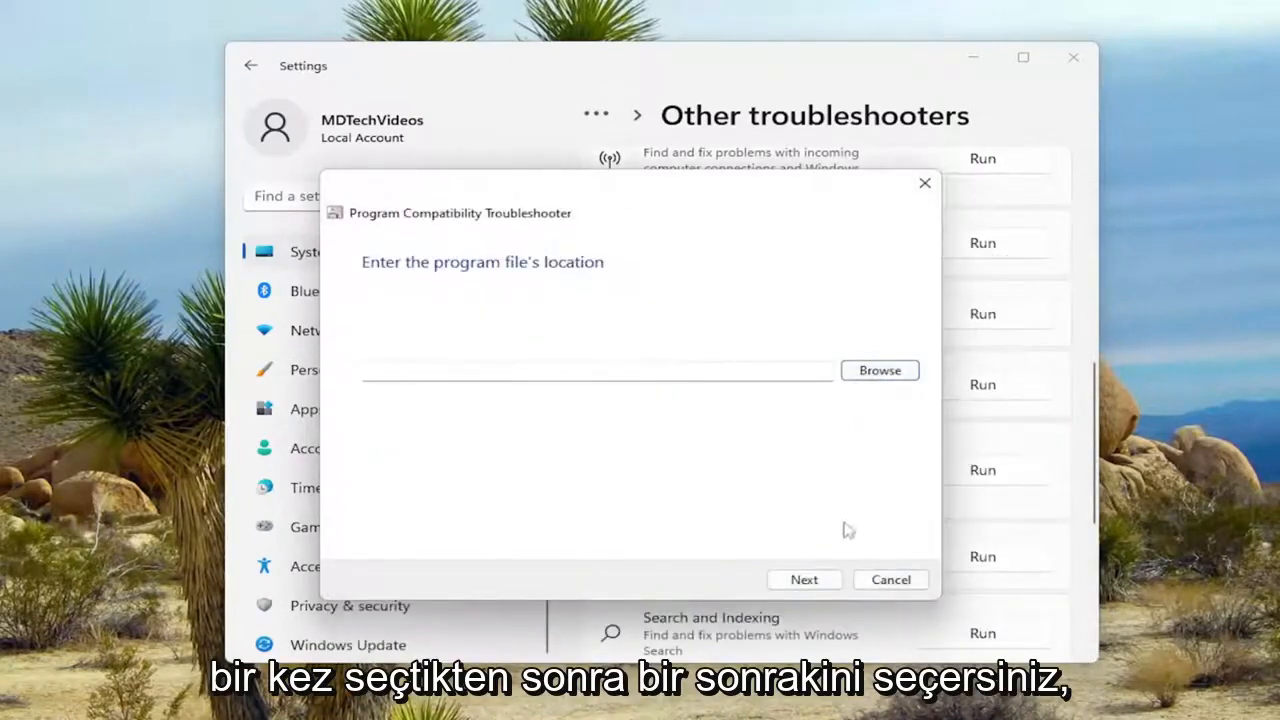
{"action": "left_click", "coordinate": [804, 580]}
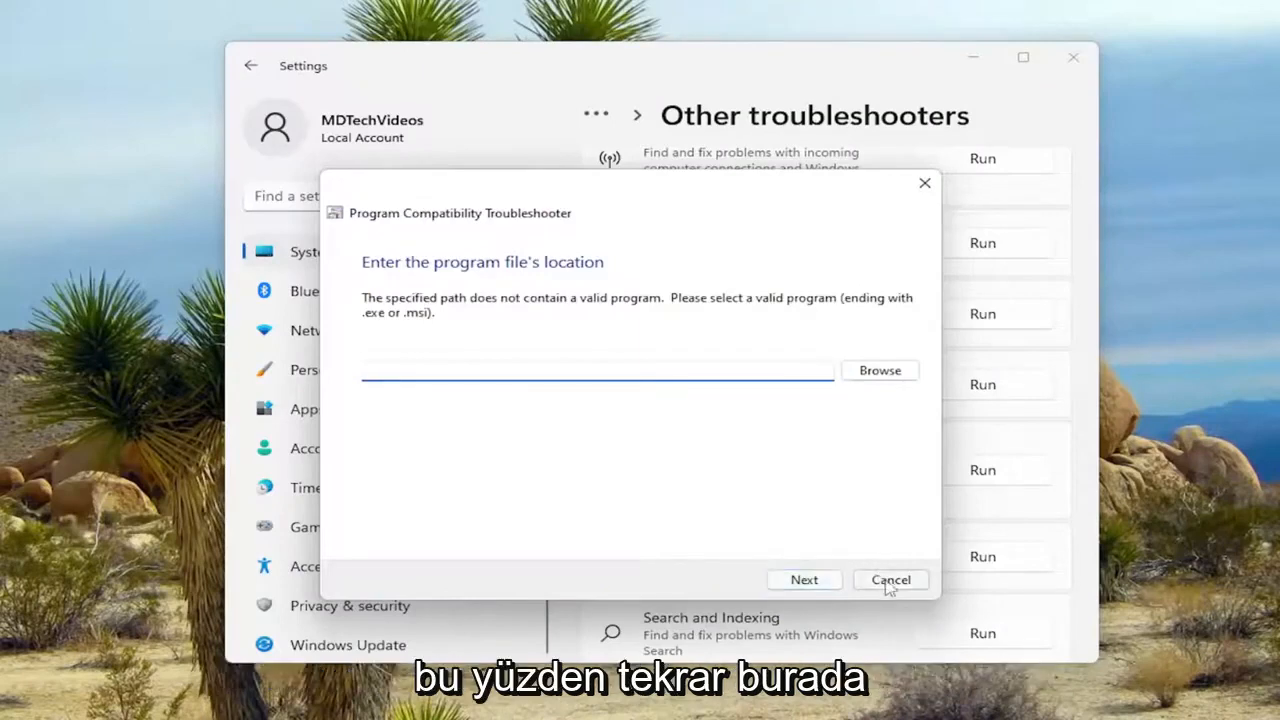
{"action": "left_click", "coordinate": [804, 580]}
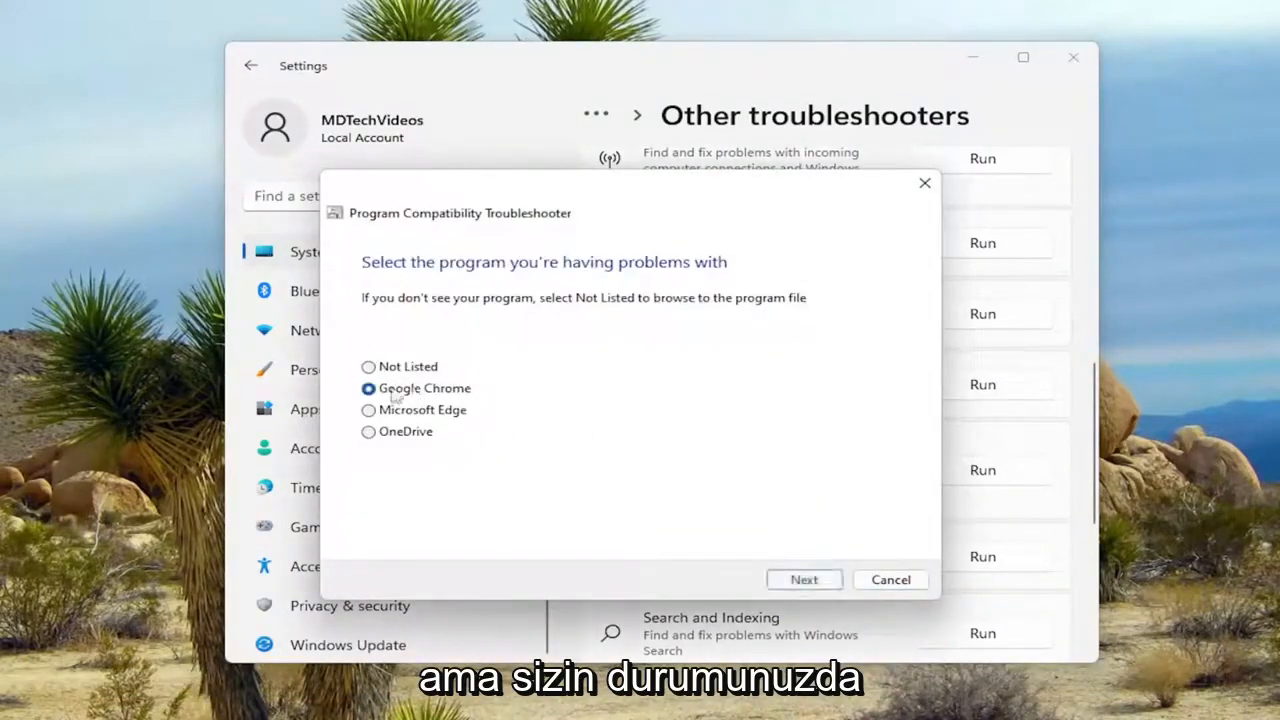
{"action": "left_click", "coordinate": [803, 579]}
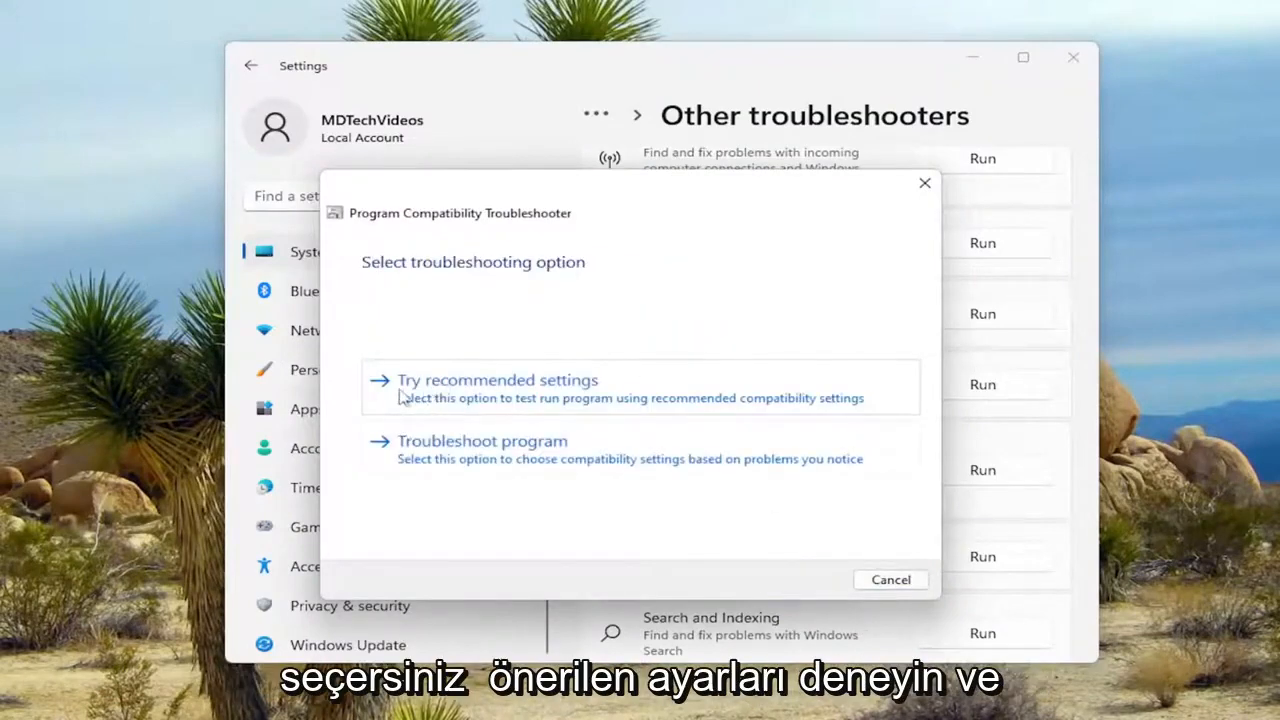
Step: Apply and save Chrome's recommended Windows 8 compatibility settings, then close the troubleshooter and Settings
{"action": "left_click", "coordinate": [497, 379]}
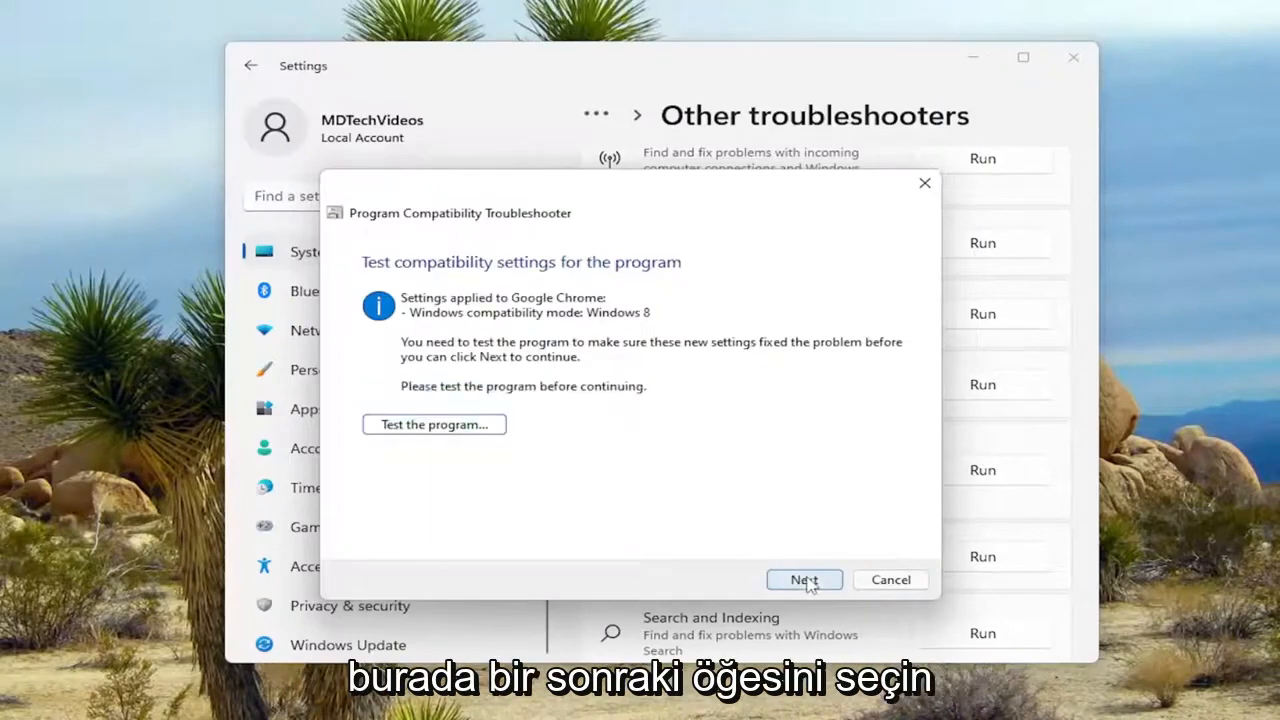
{"action": "mouse_move", "coordinate": [417, 432]}
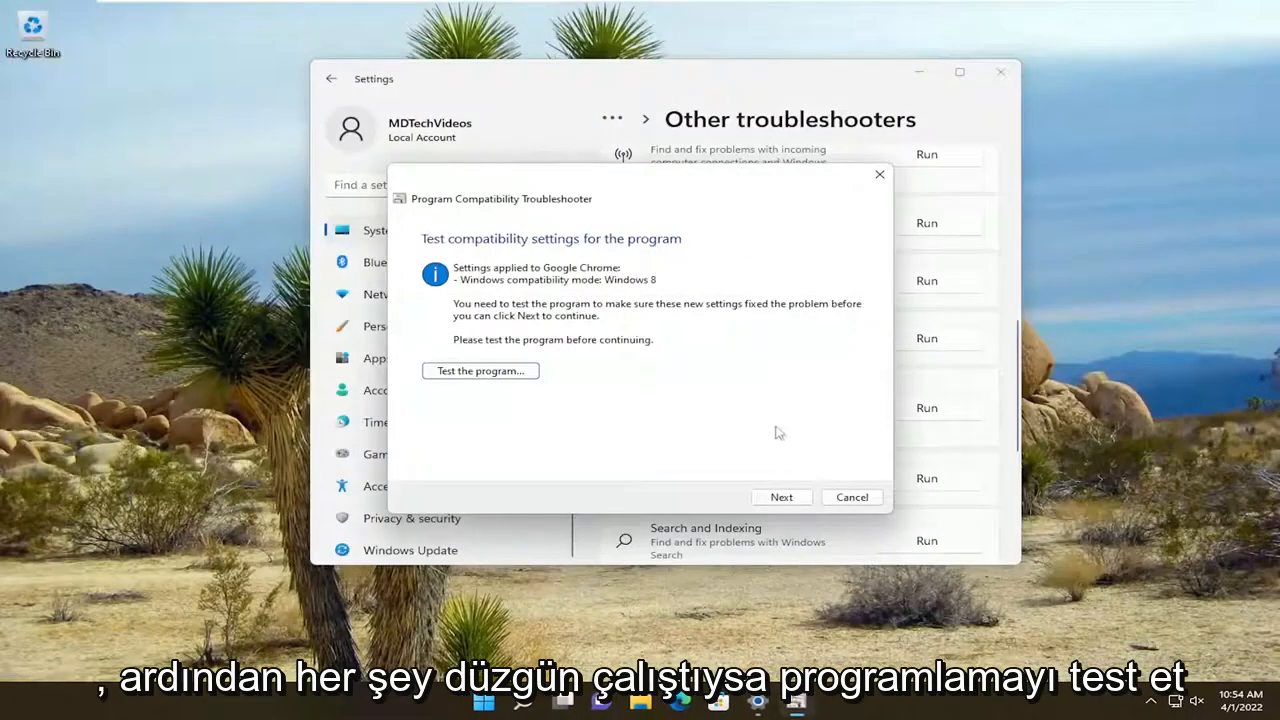
{"action": "left_click", "coordinate": [781, 497]}
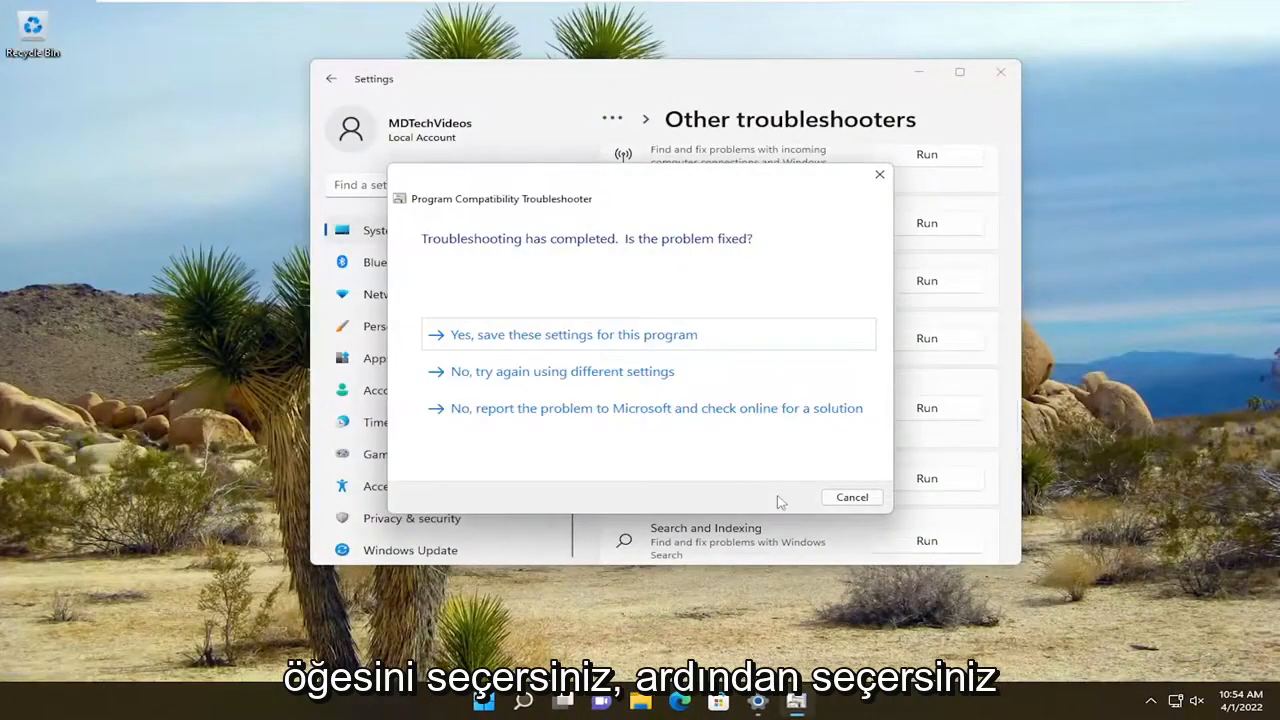
{"action": "left_click", "coordinate": [575, 334]}
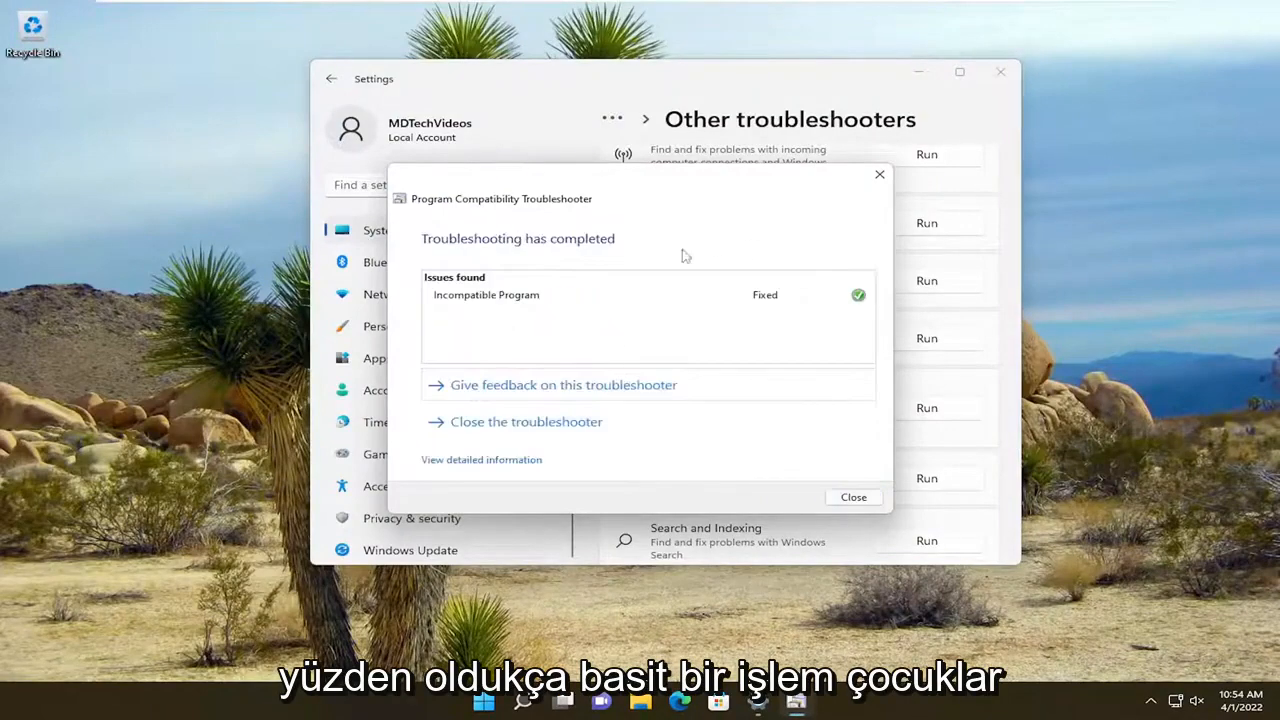
{"action": "left_click", "coordinate": [852, 497]}
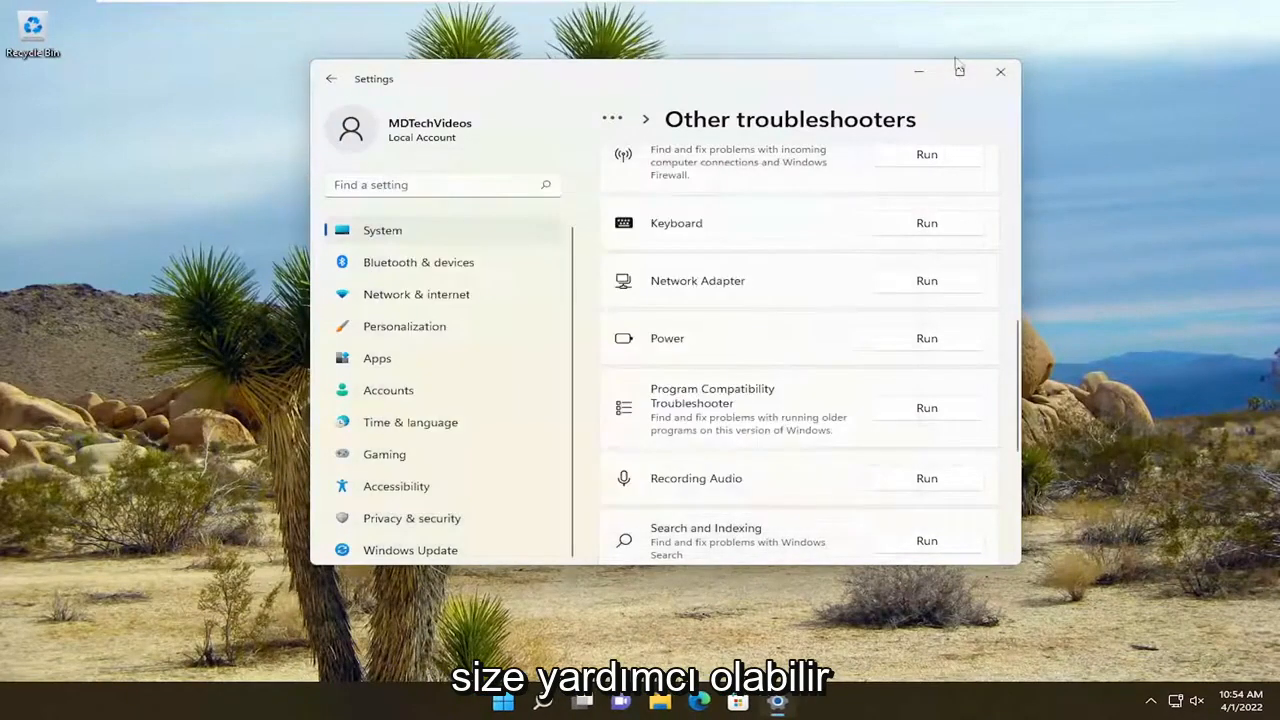
{"action": "left_click", "coordinate": [999, 71]}
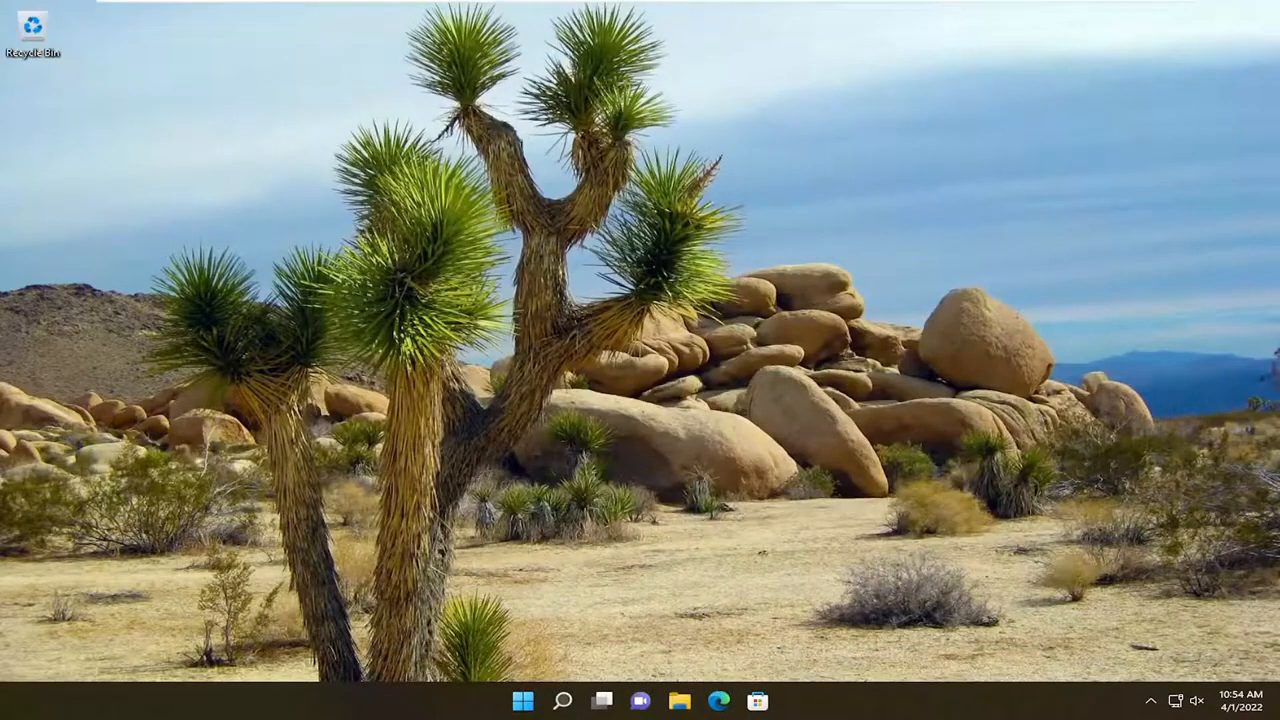